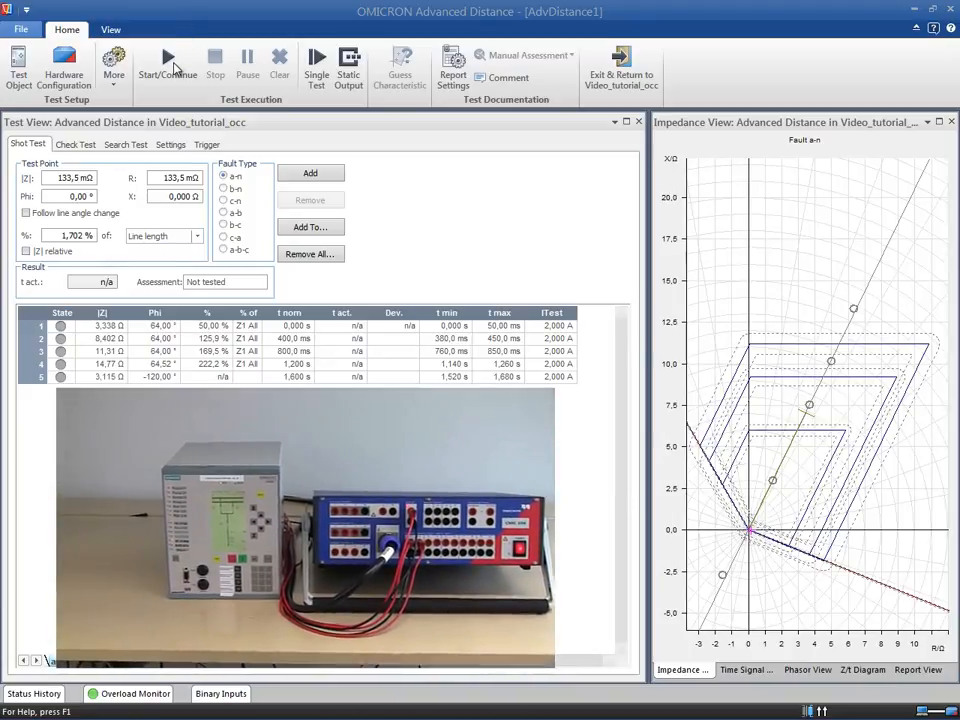
Start the distance test run so the five shot points begin executing and passing
left_click(168, 68)
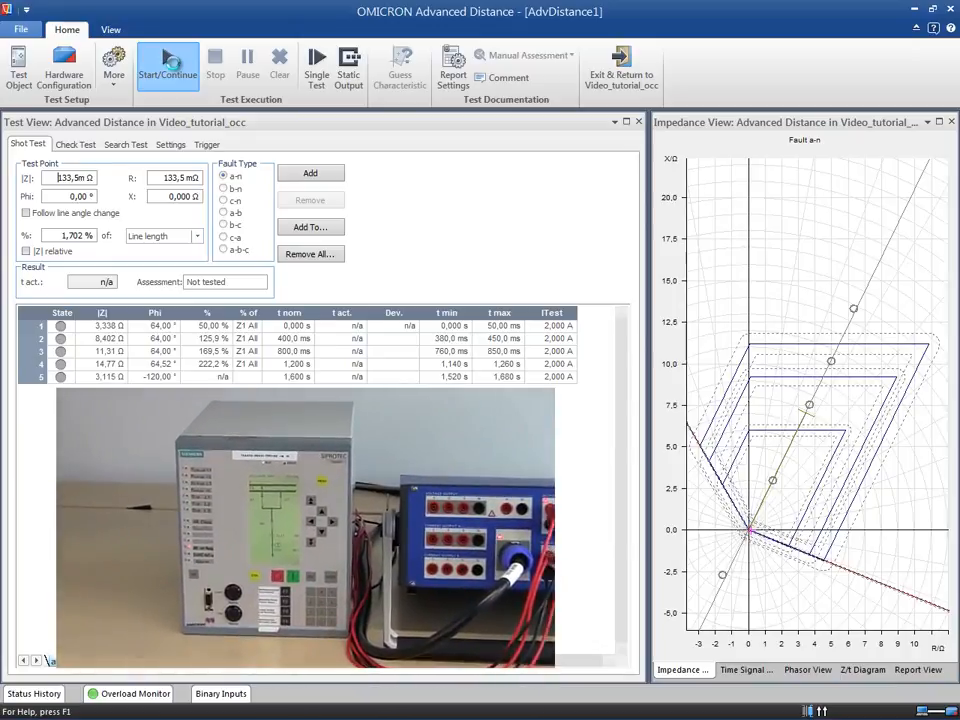
left_click(168, 64)
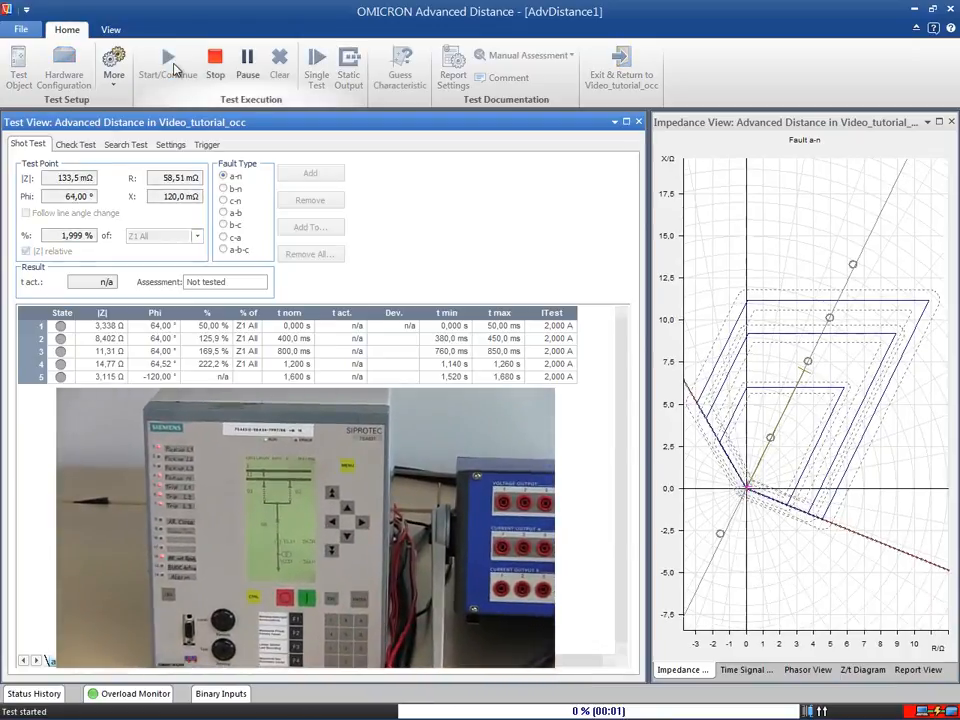
left_click(168, 64)
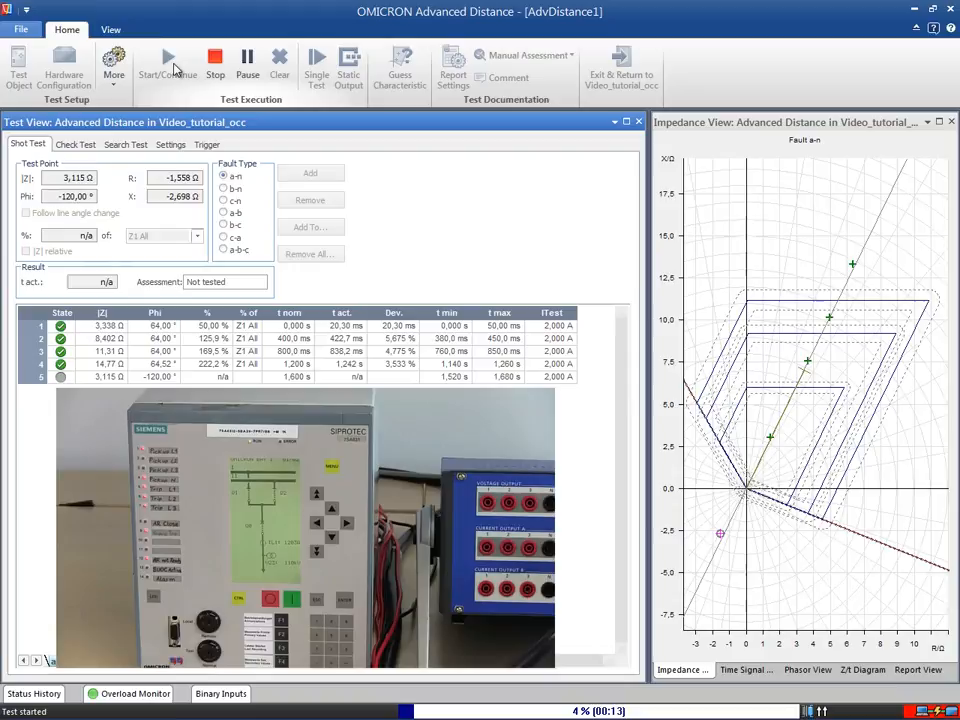
Follow the run through the Check Test and Search Test until all four search lines pass
left_click(76, 144)
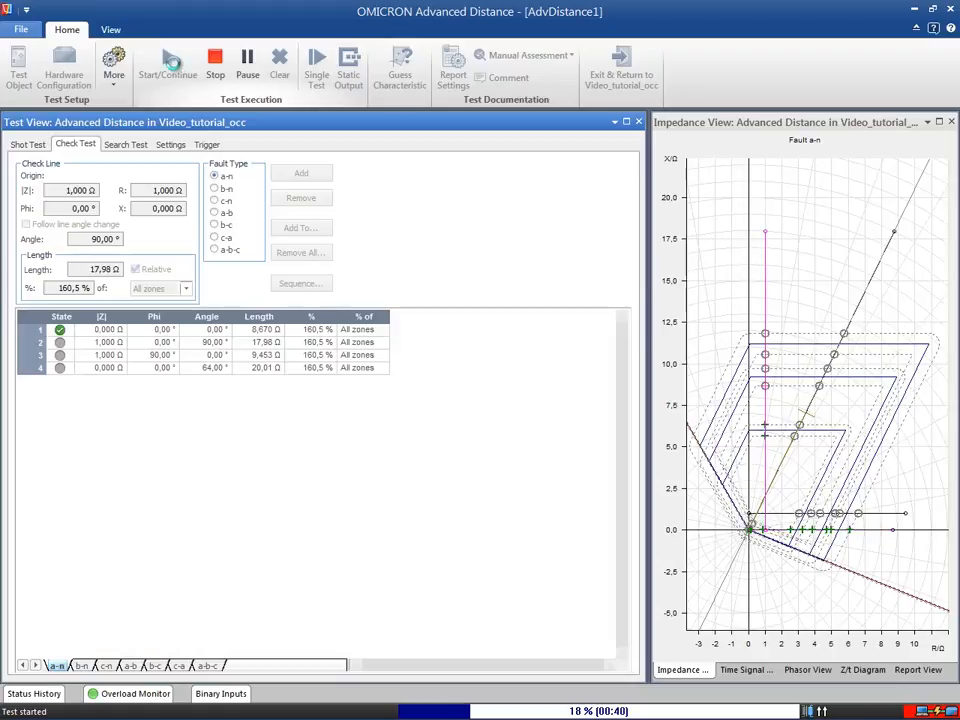
left_click(168, 60)
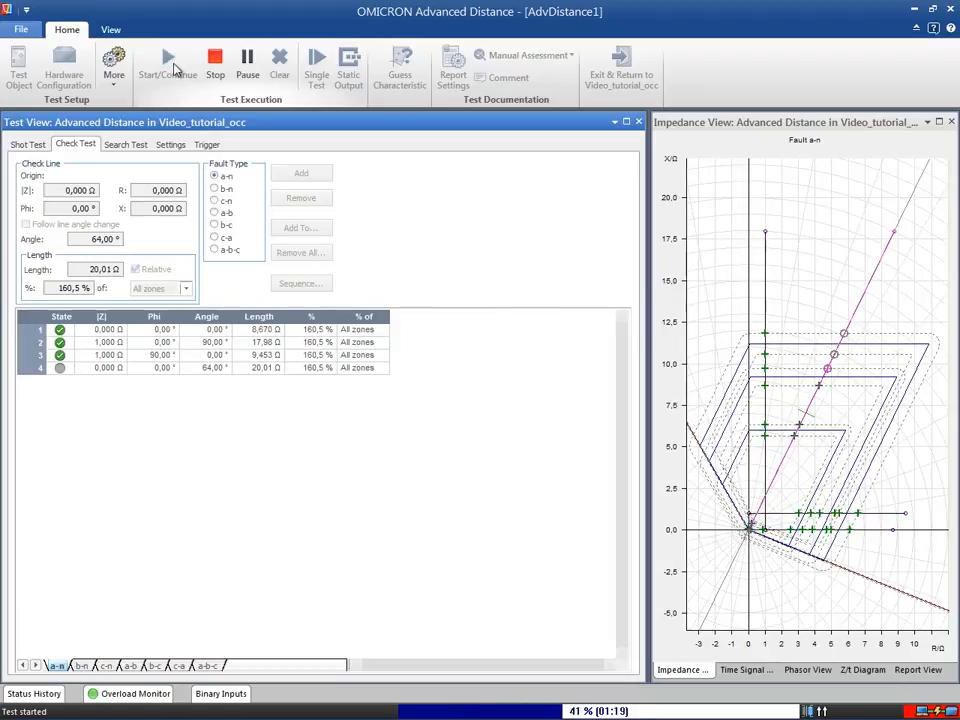
left_click(126, 144)
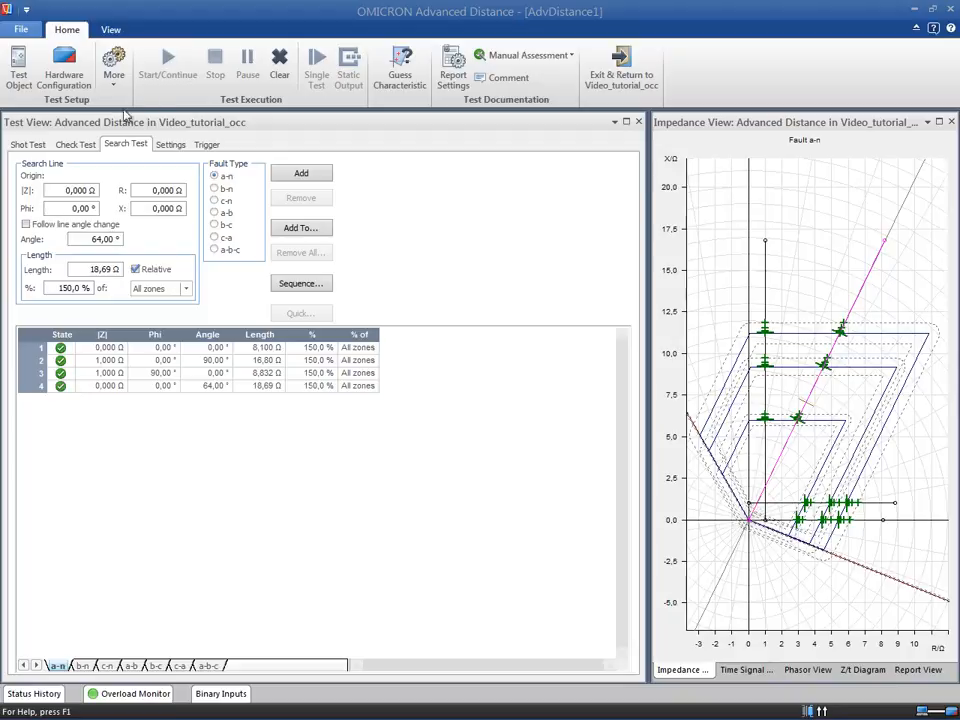
Return to the shot results and pick a new shot point of 11.63 Ω at 31.72° in the impedance view
left_click(28, 144)
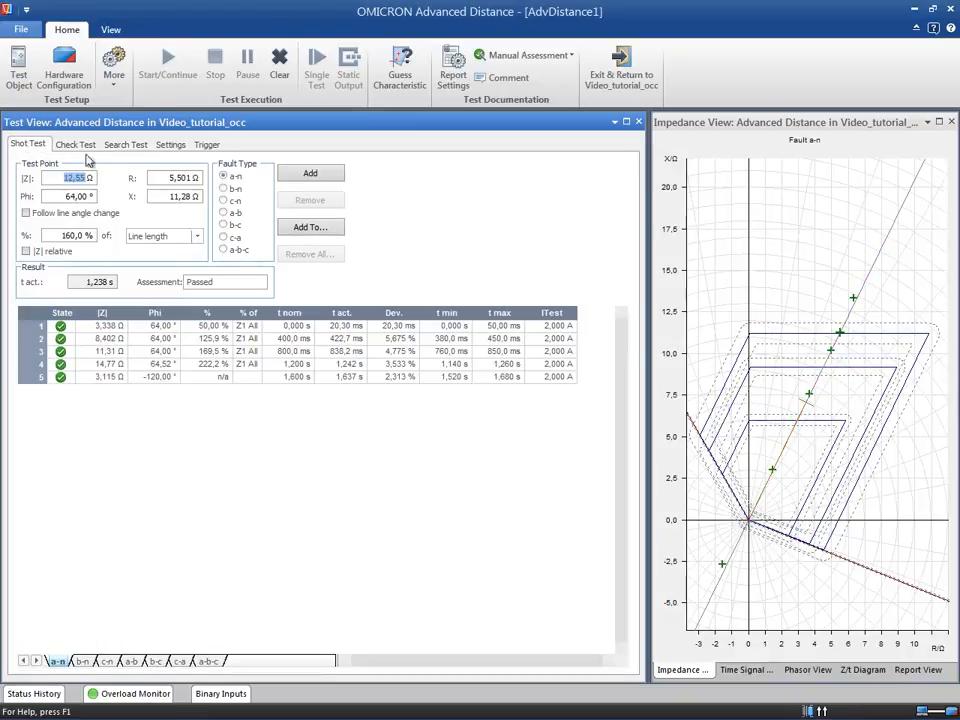
mouse_move(800, 288)
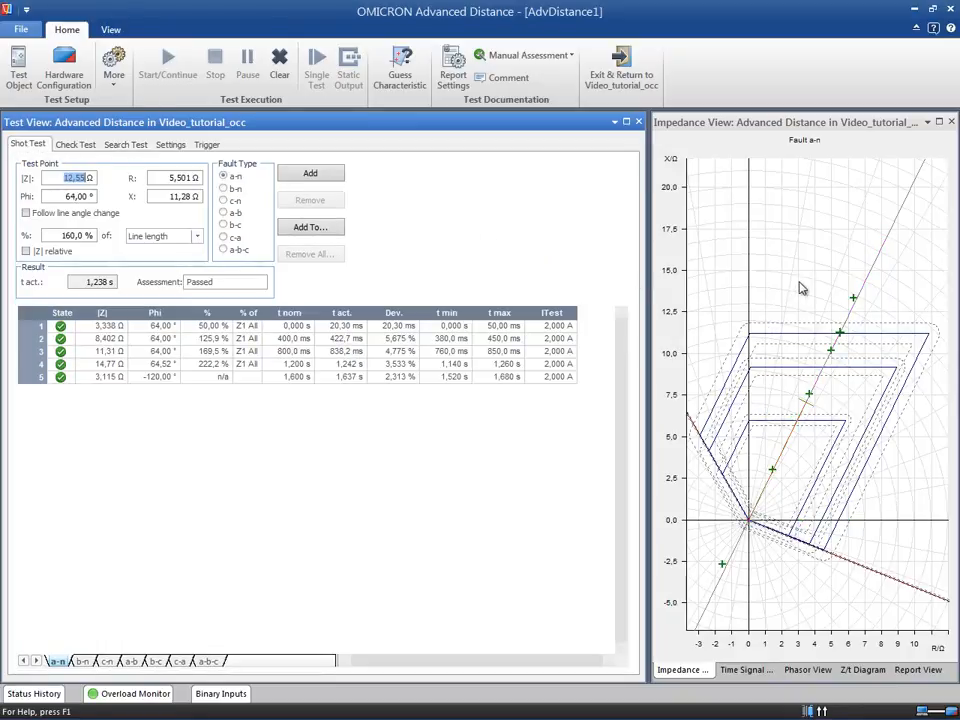
right_click(800, 288)
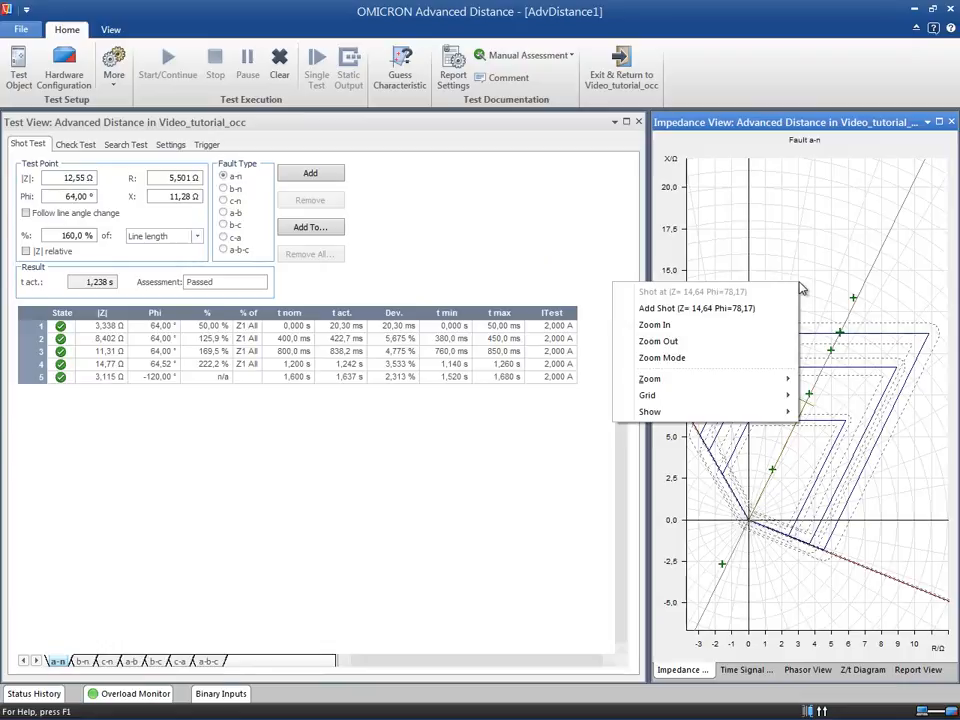
mouse_move(648, 396)
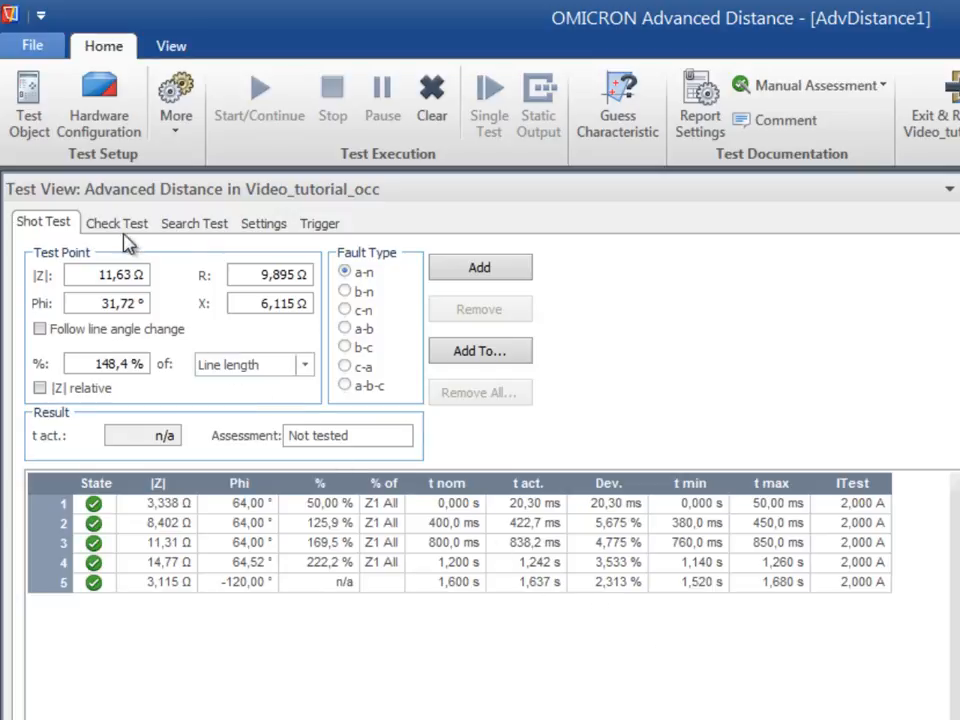
Show the check test results with all four check lines passed
left_click(116, 224)
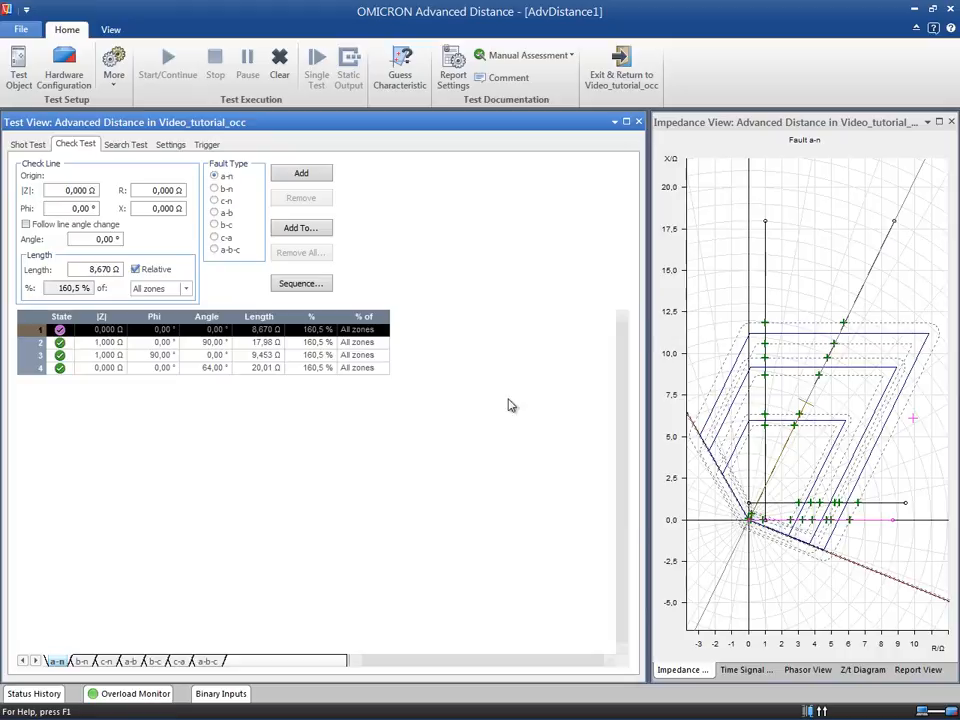
mouse_move(536, 422)
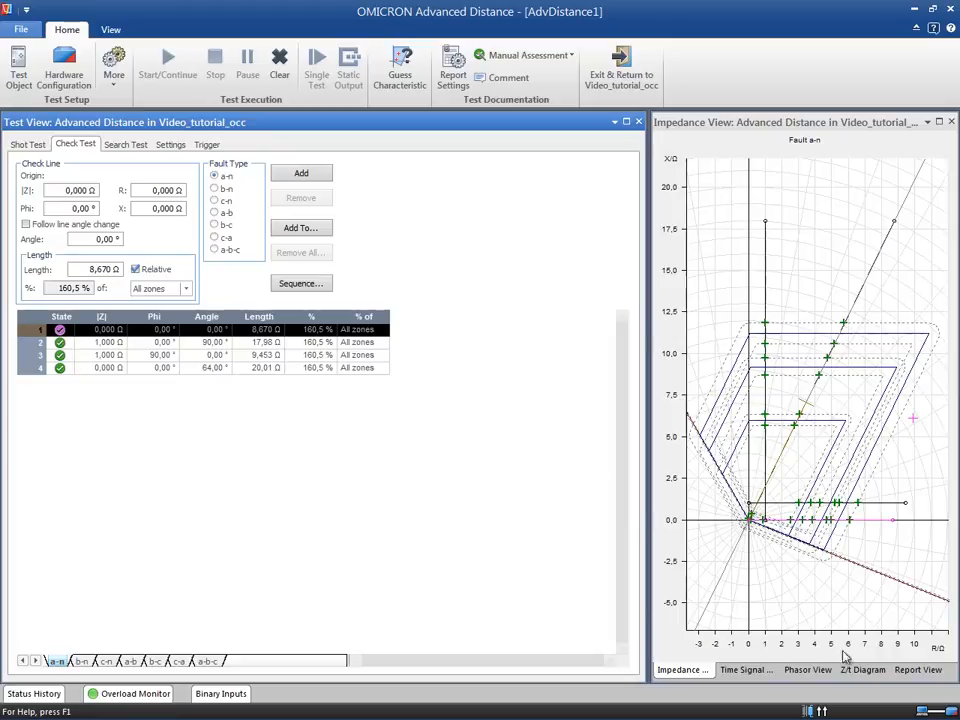
Display the first check line's zone time steps as a Z/t diagram
left_click(862, 670)
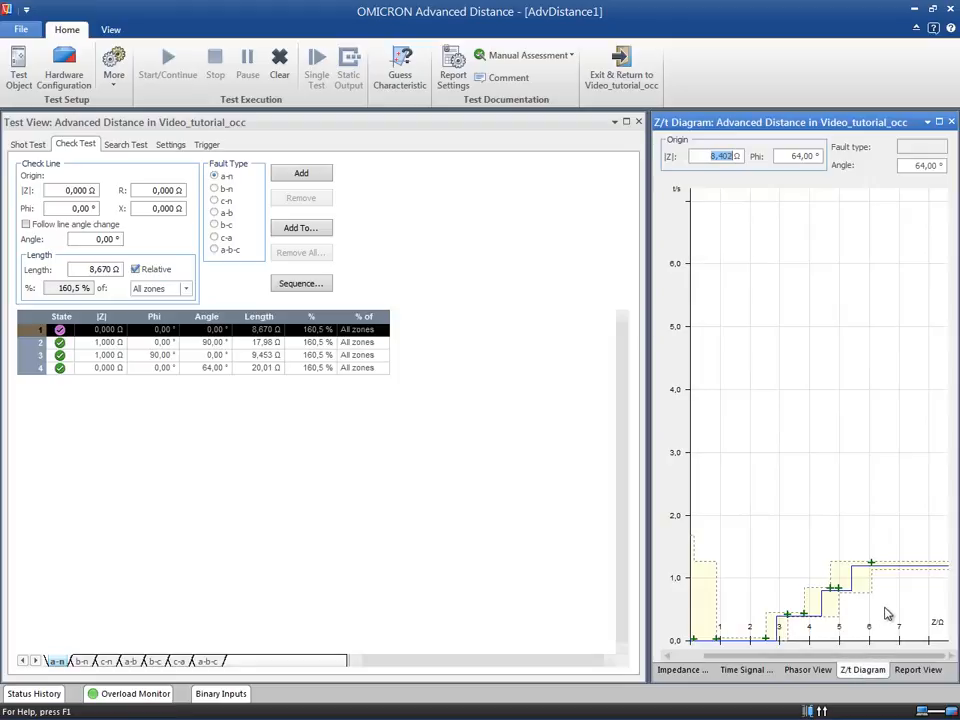
mouse_move(788, 658)
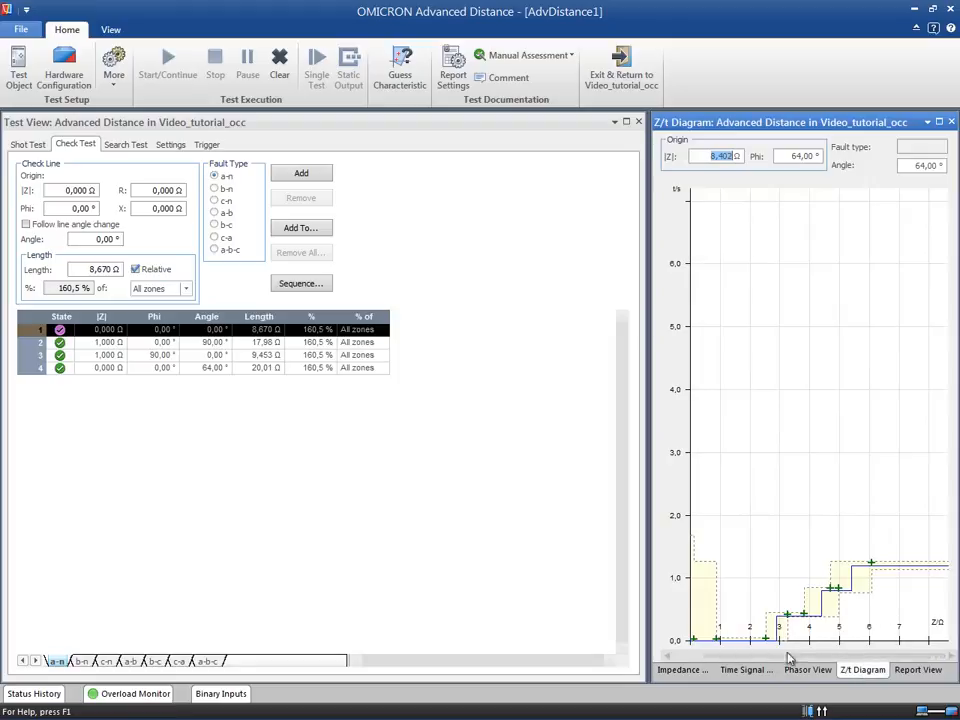
mouse_move(736, 688)
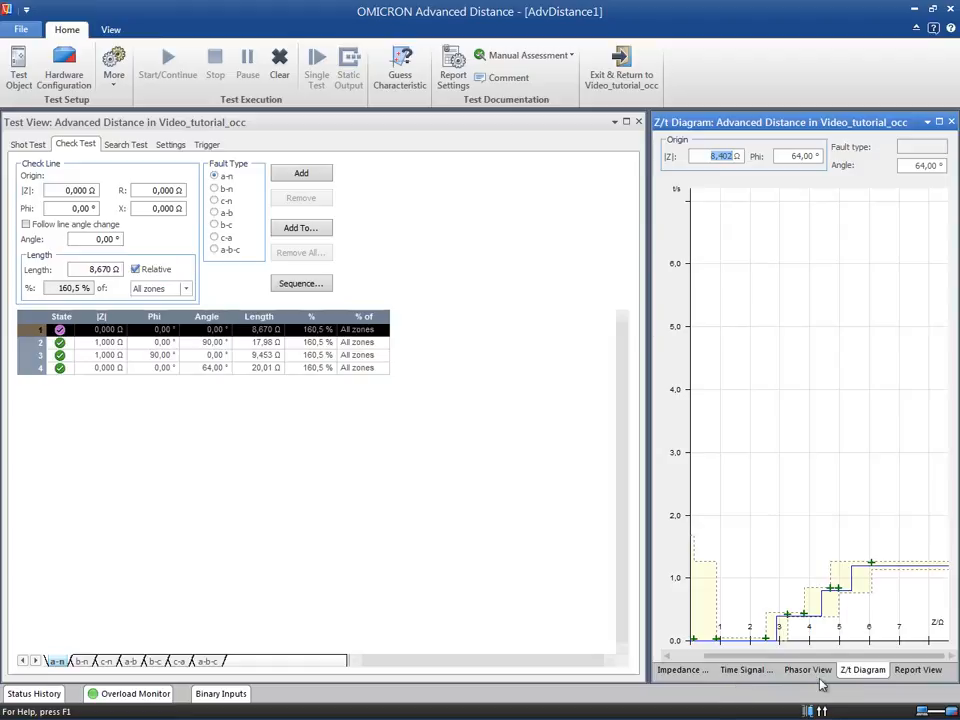
Show the report with passed shot, check and search results and the passed test state
left_click(916, 668)
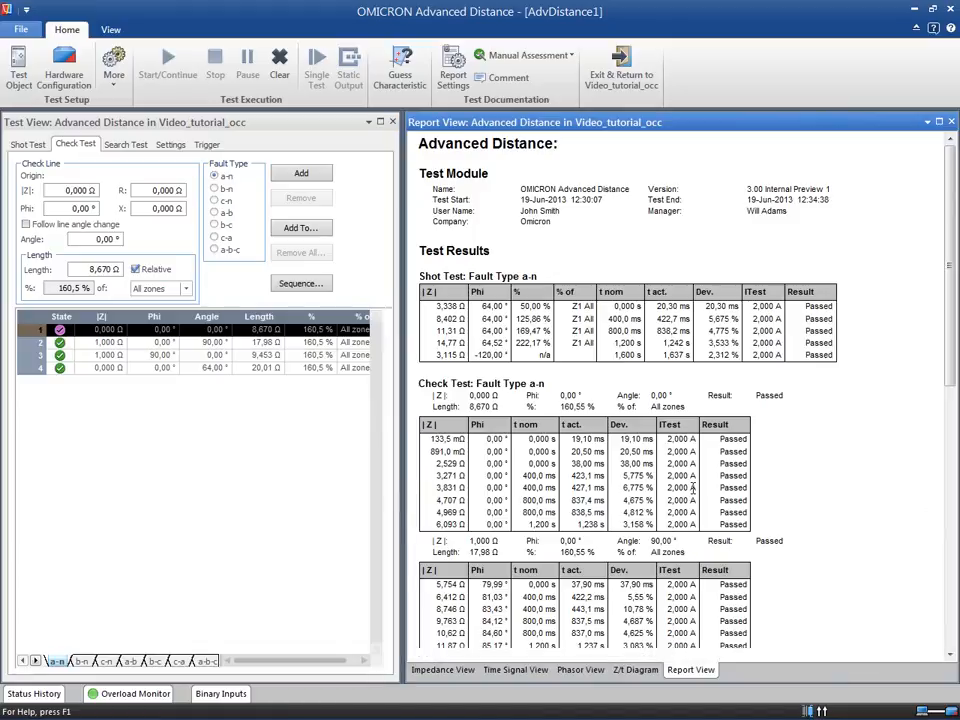
scroll("down", 3)
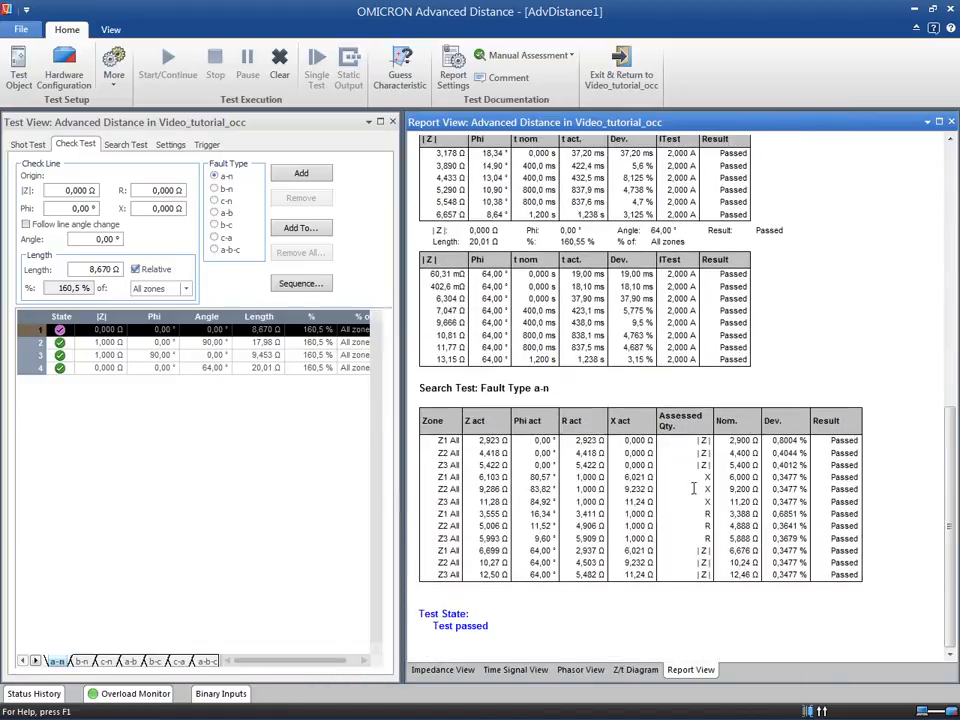